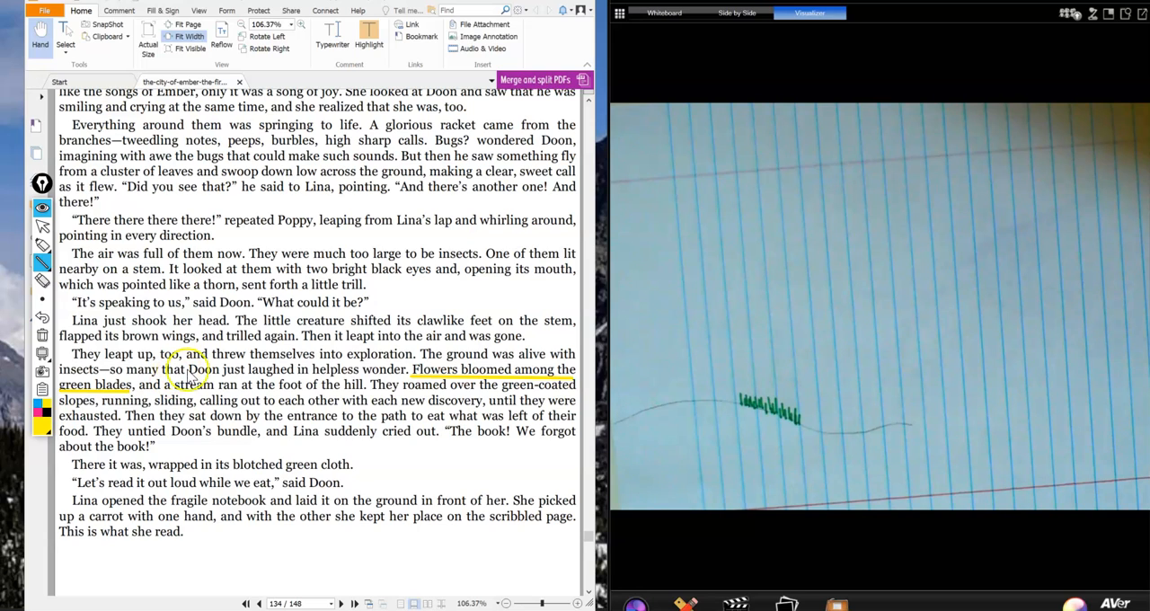
pyautogui.moveTo(242, 376)
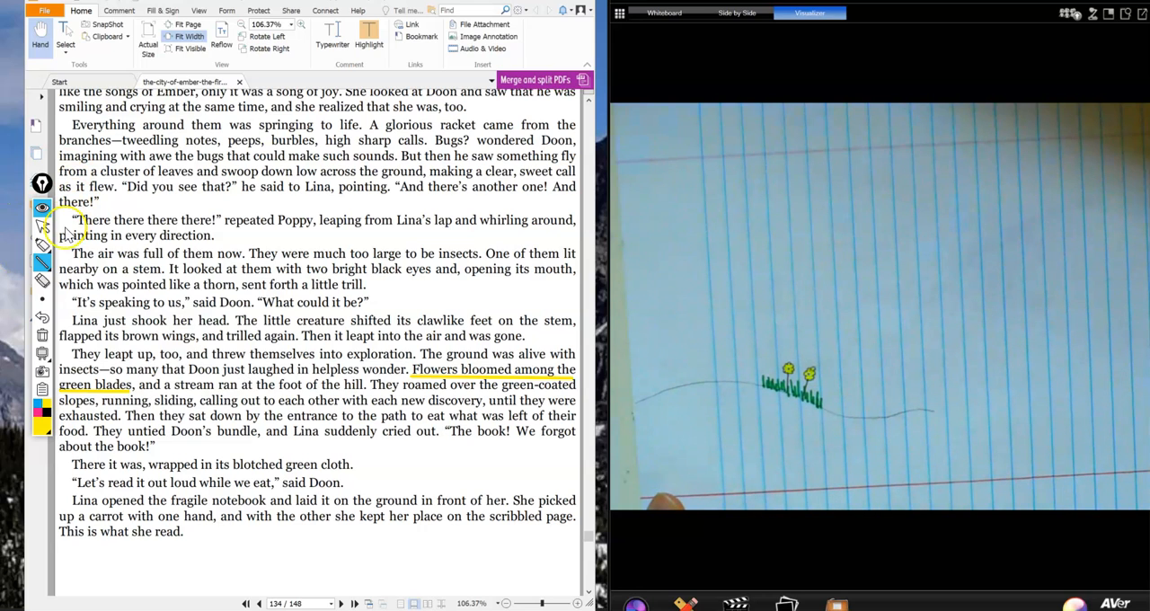
pyautogui.moveTo(70, 298)
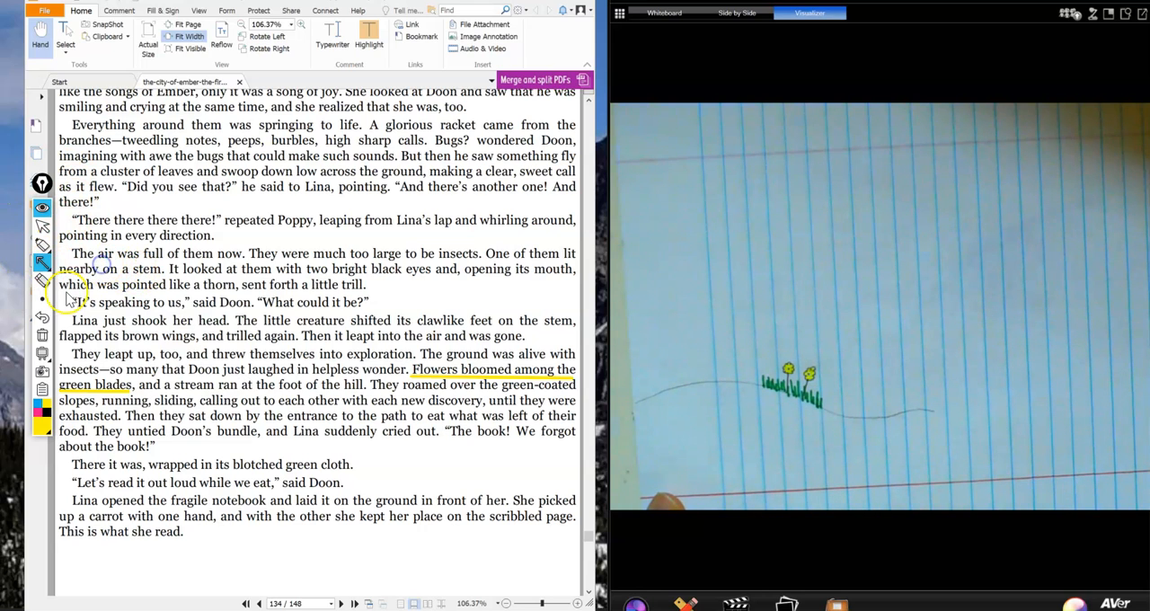